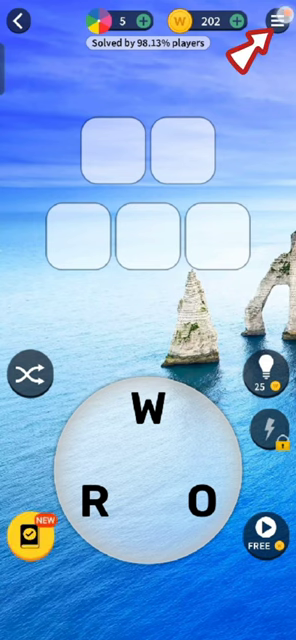
- Bring up Word Trip's main menu from the puzzle screen via the hamburger icon
{"action": "left_click", "coordinate": [278, 20]}
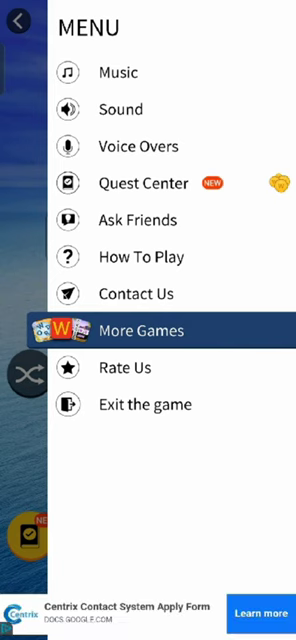
- Toggle the Sound option, then return to the phone's home screen with Home
{"action": "left_click", "coordinate": [20, 28]}
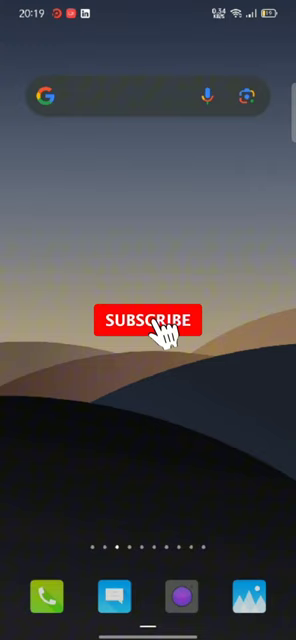
{"action": "left_click", "coordinate": [140, 320]}
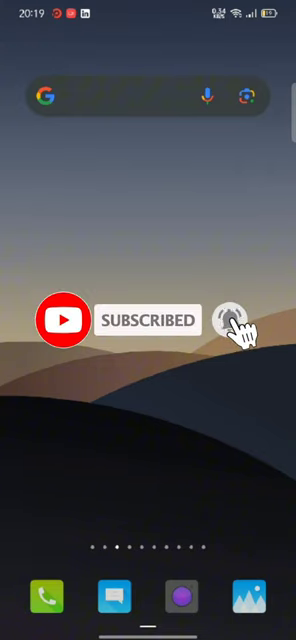